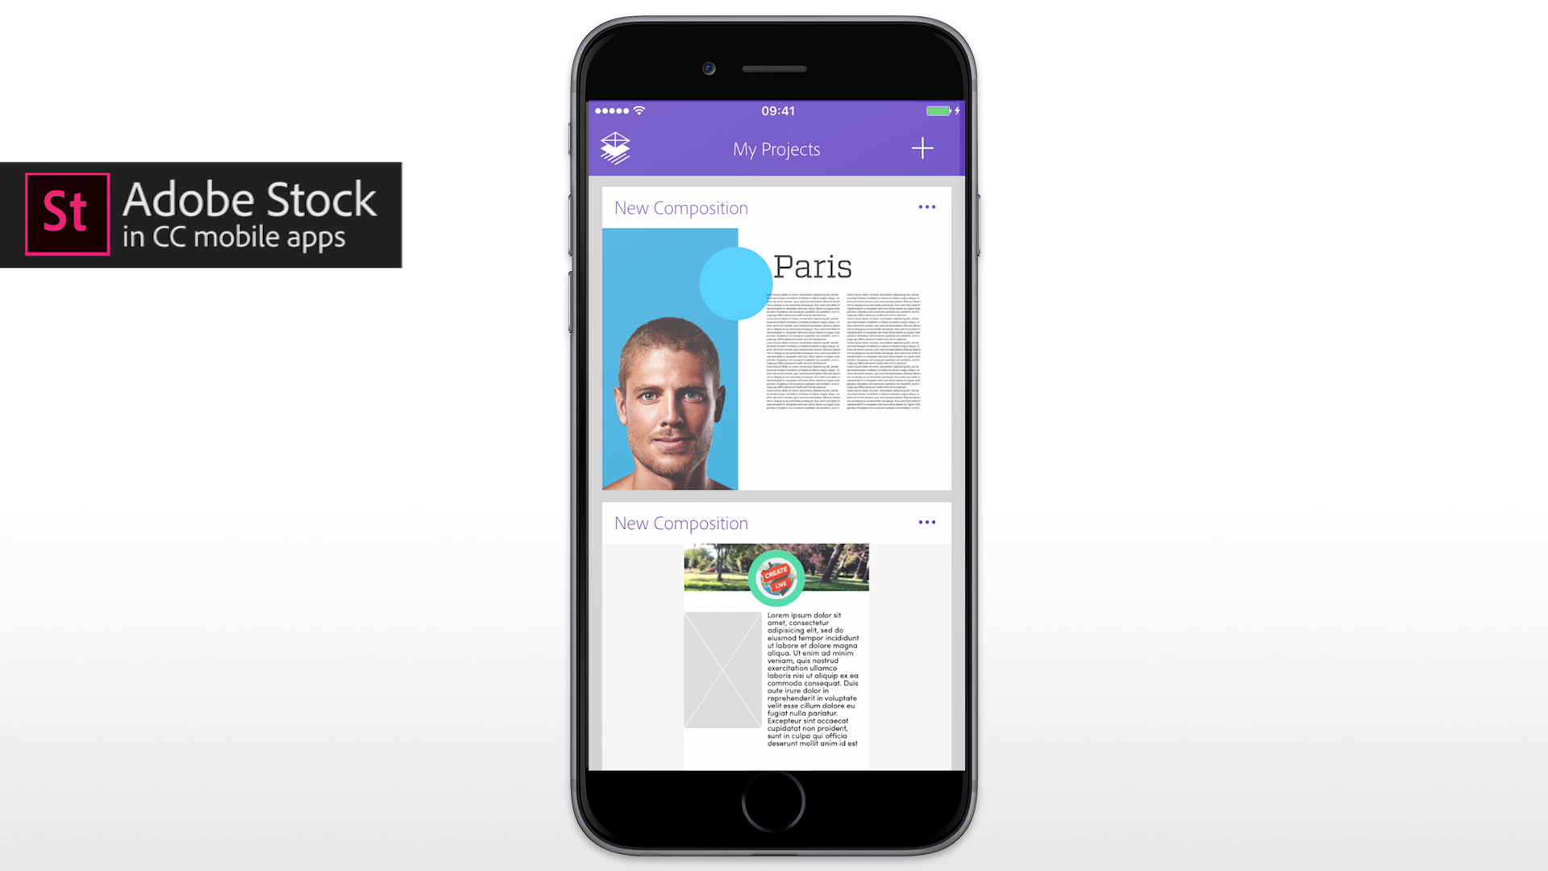
# Create a new iPhone 6 composition with a wireframe layout of image placeholders, circle and text.
pyautogui.click(923, 149)
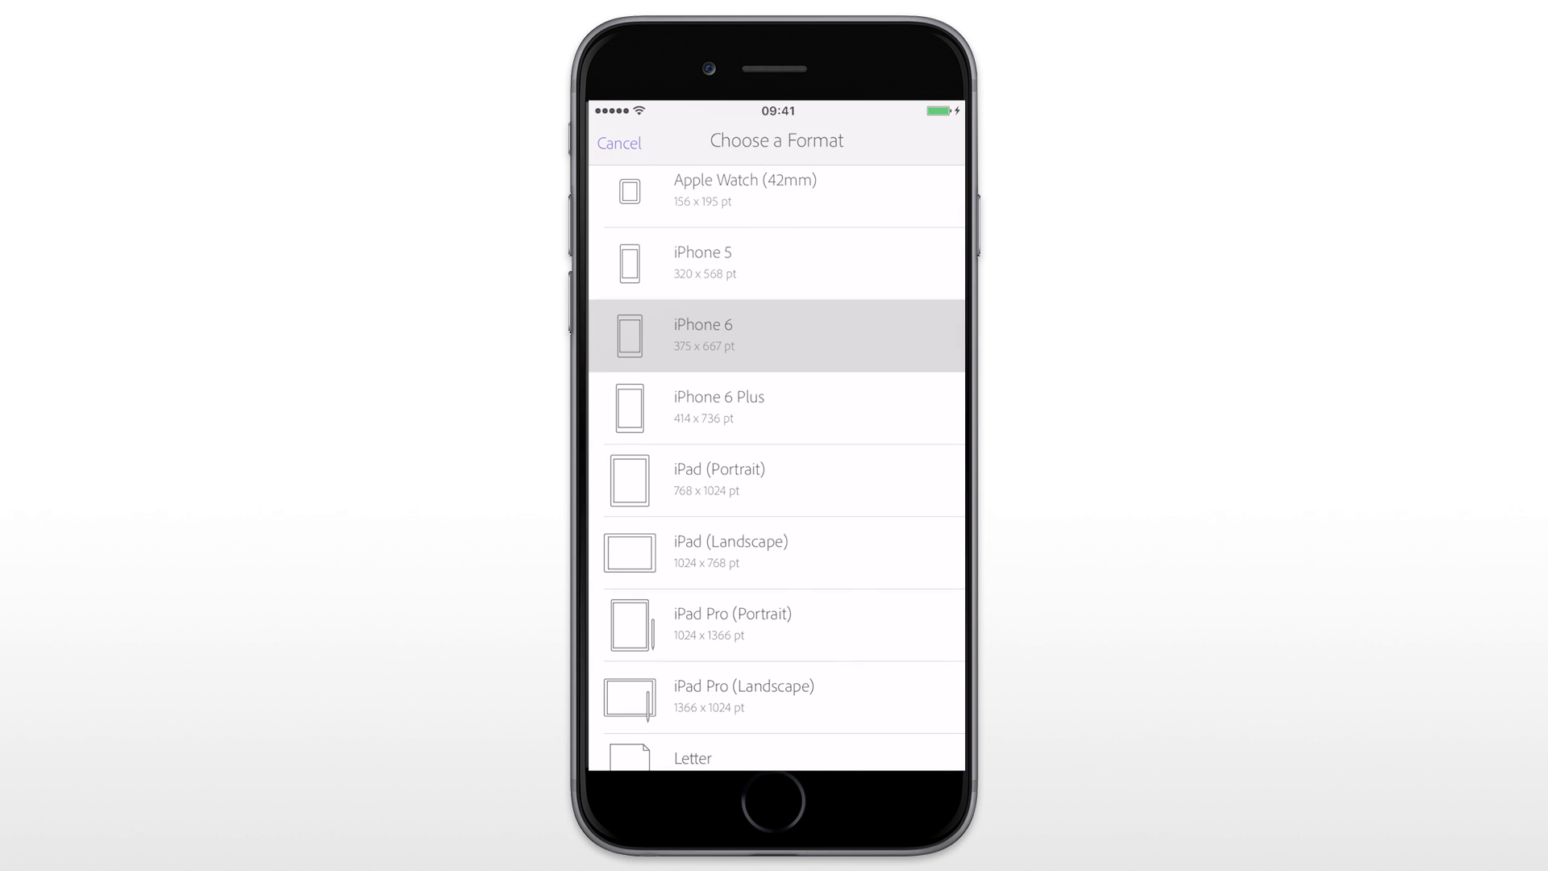
pyautogui.click(776, 335)
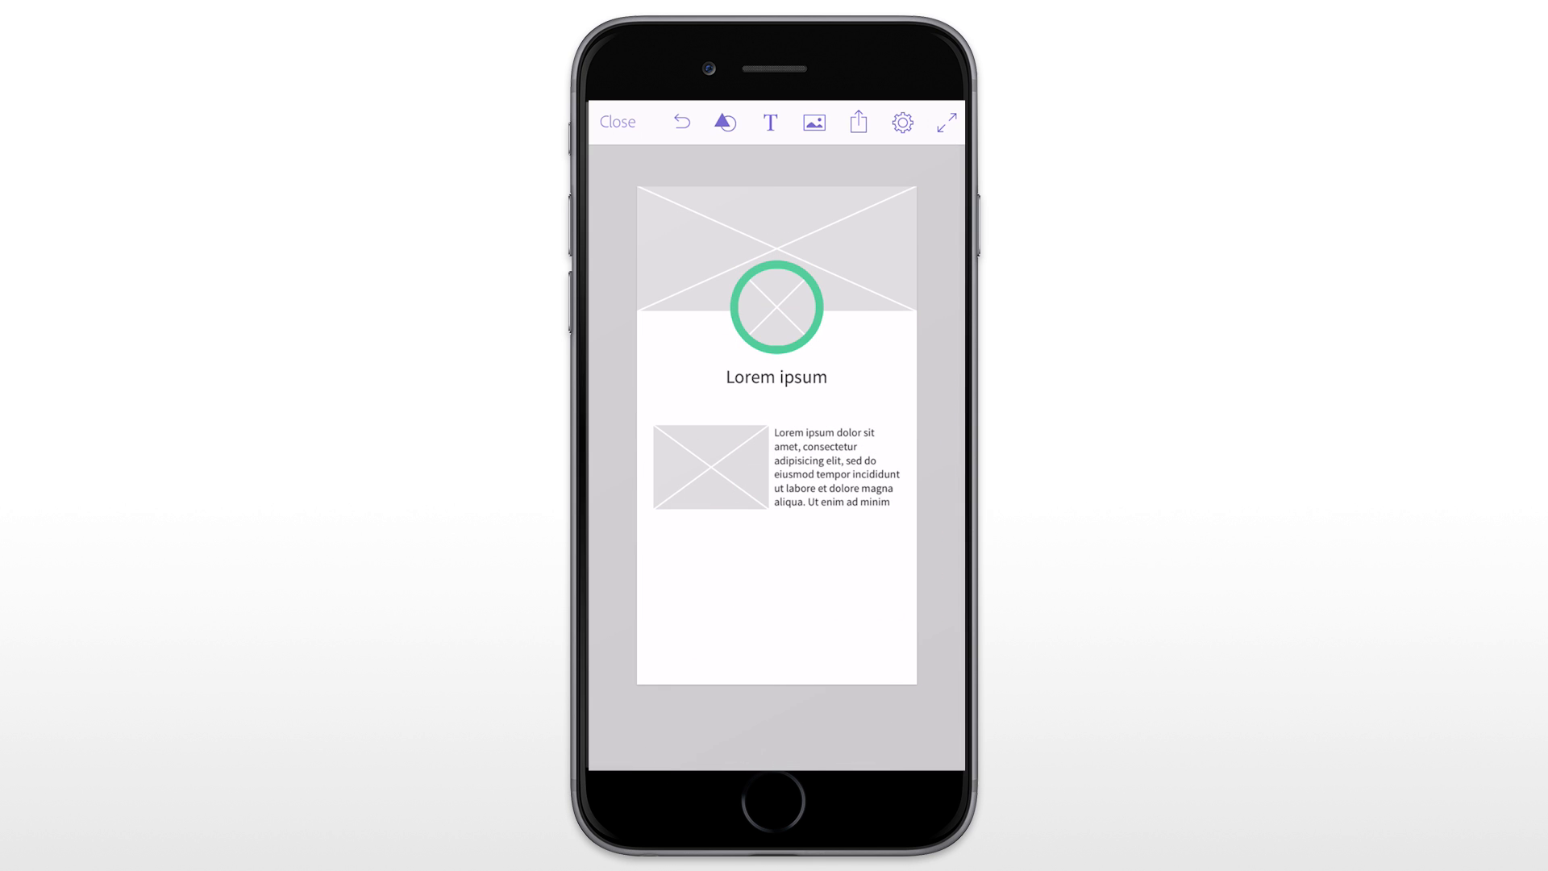
# Fill the top placeholder with a 'sky' stock preview saved to a new library named 'Prototype App'.
pyautogui.click(813, 121)
pyautogui.write('sk')
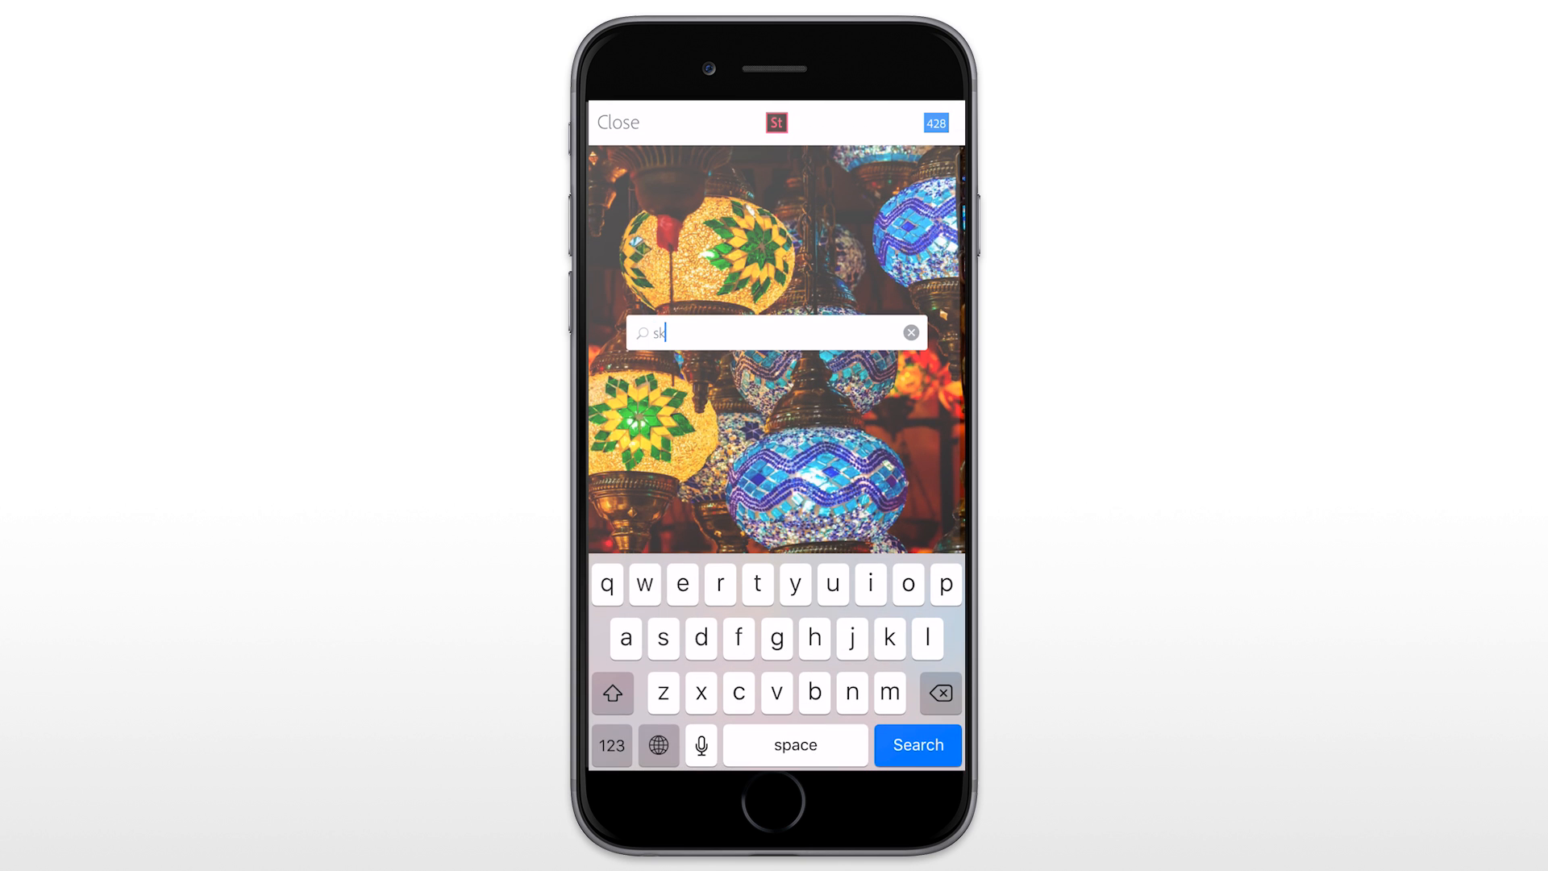
pyautogui.click(918, 745)
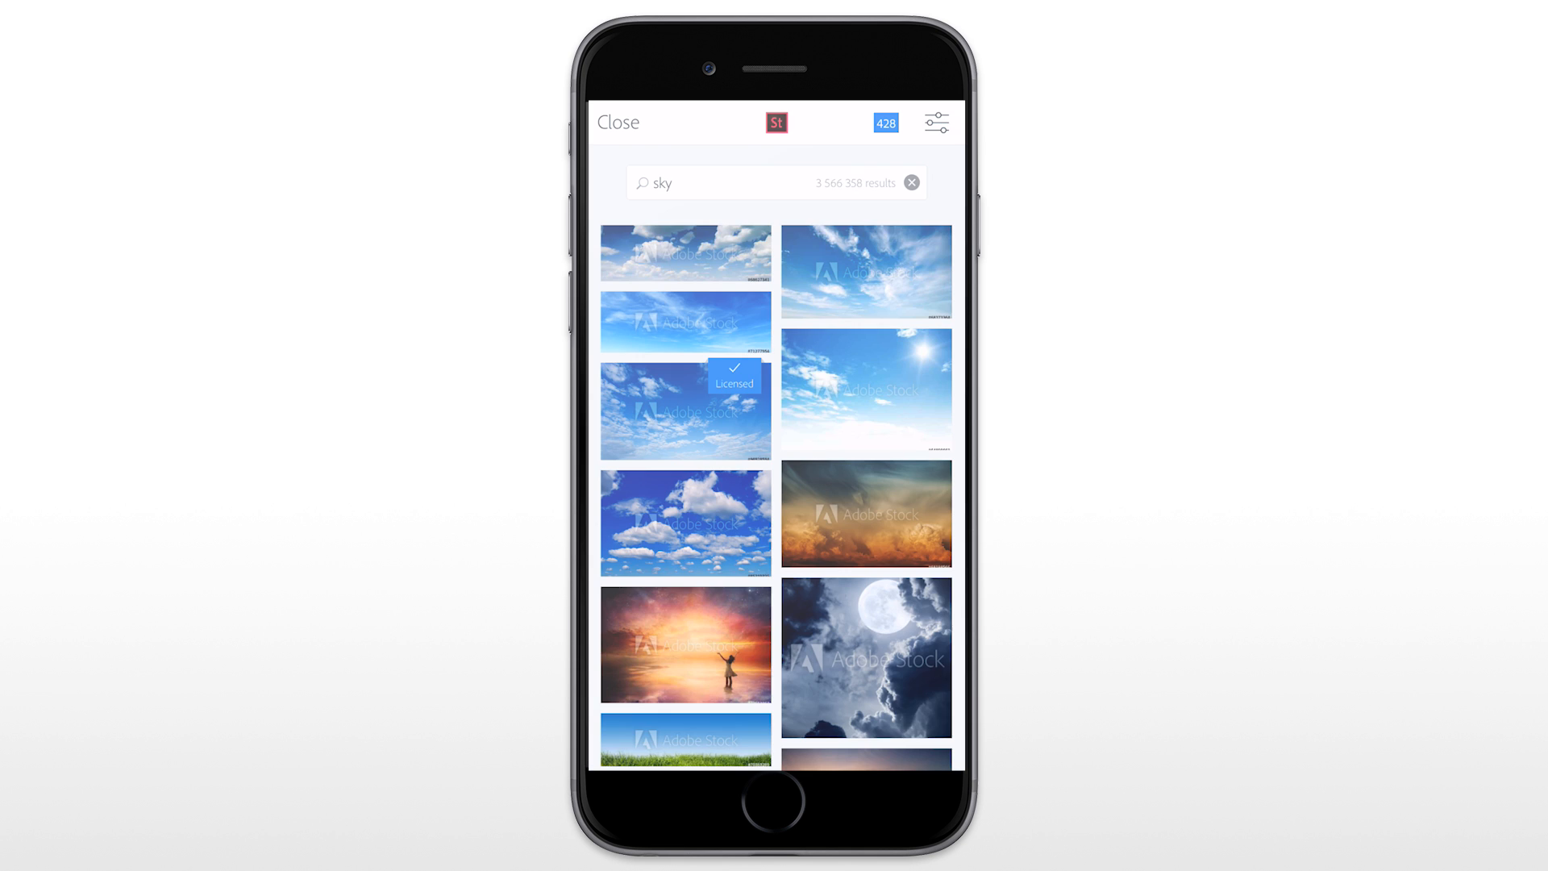
pyautogui.scroll(-3)
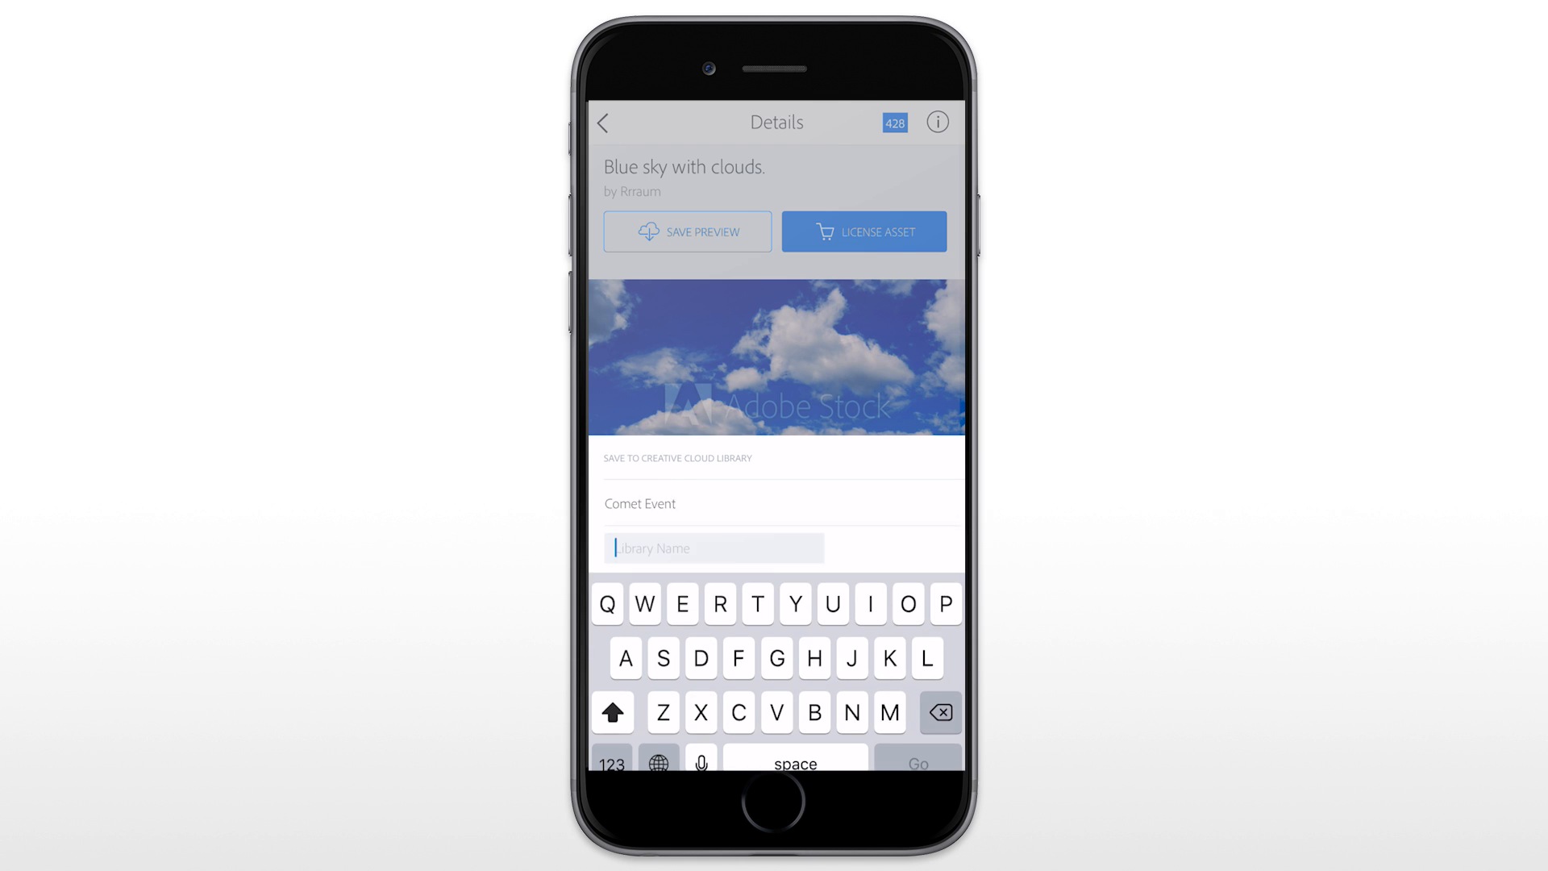
pyautogui.write('Prot')
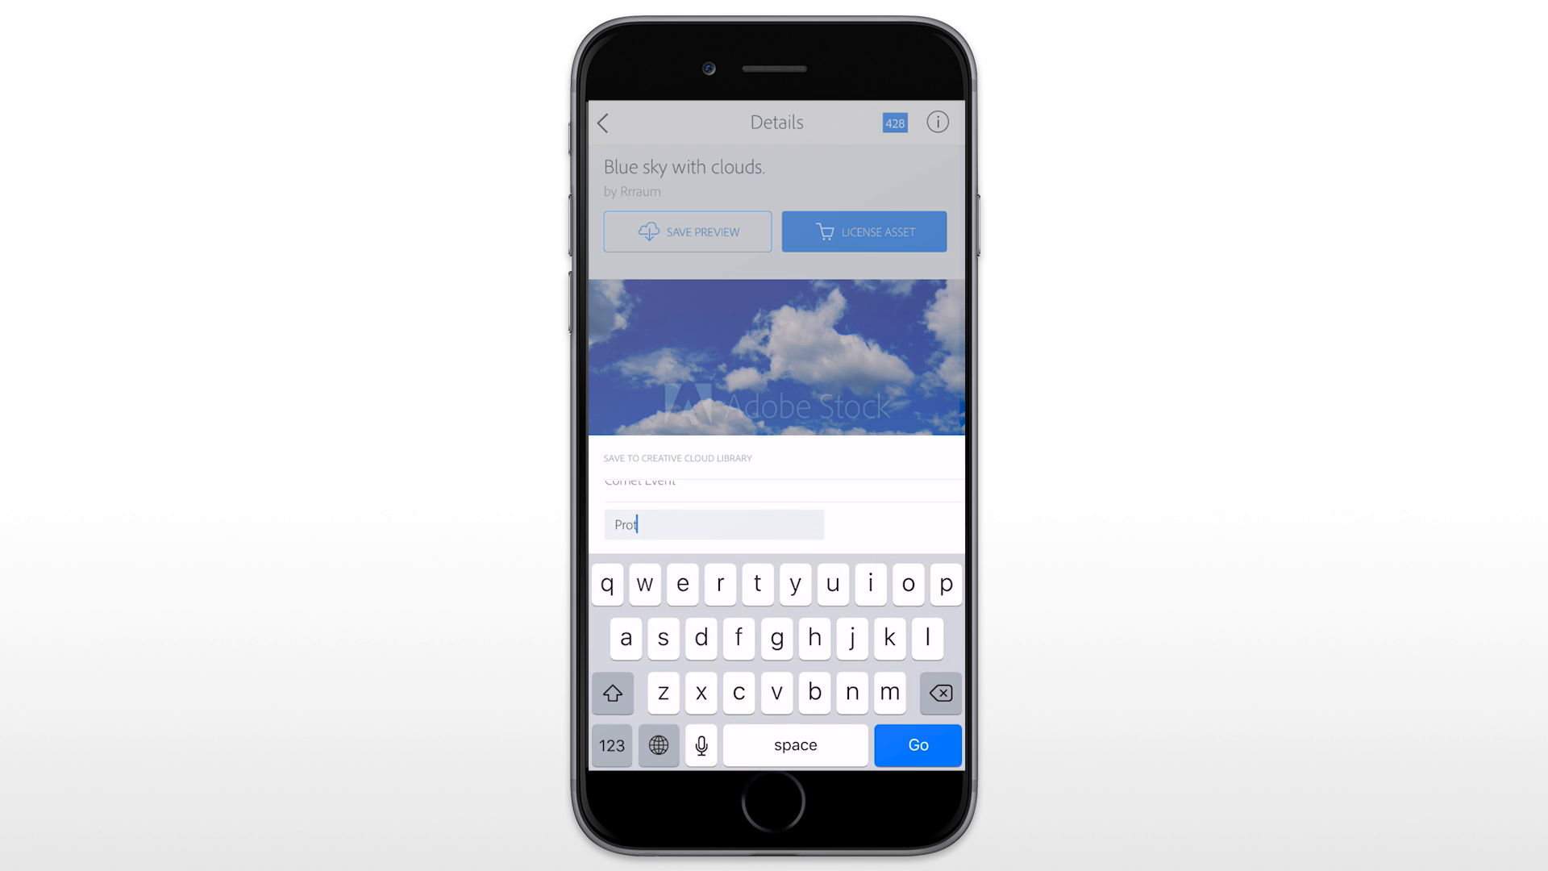
pyautogui.write('otype App')
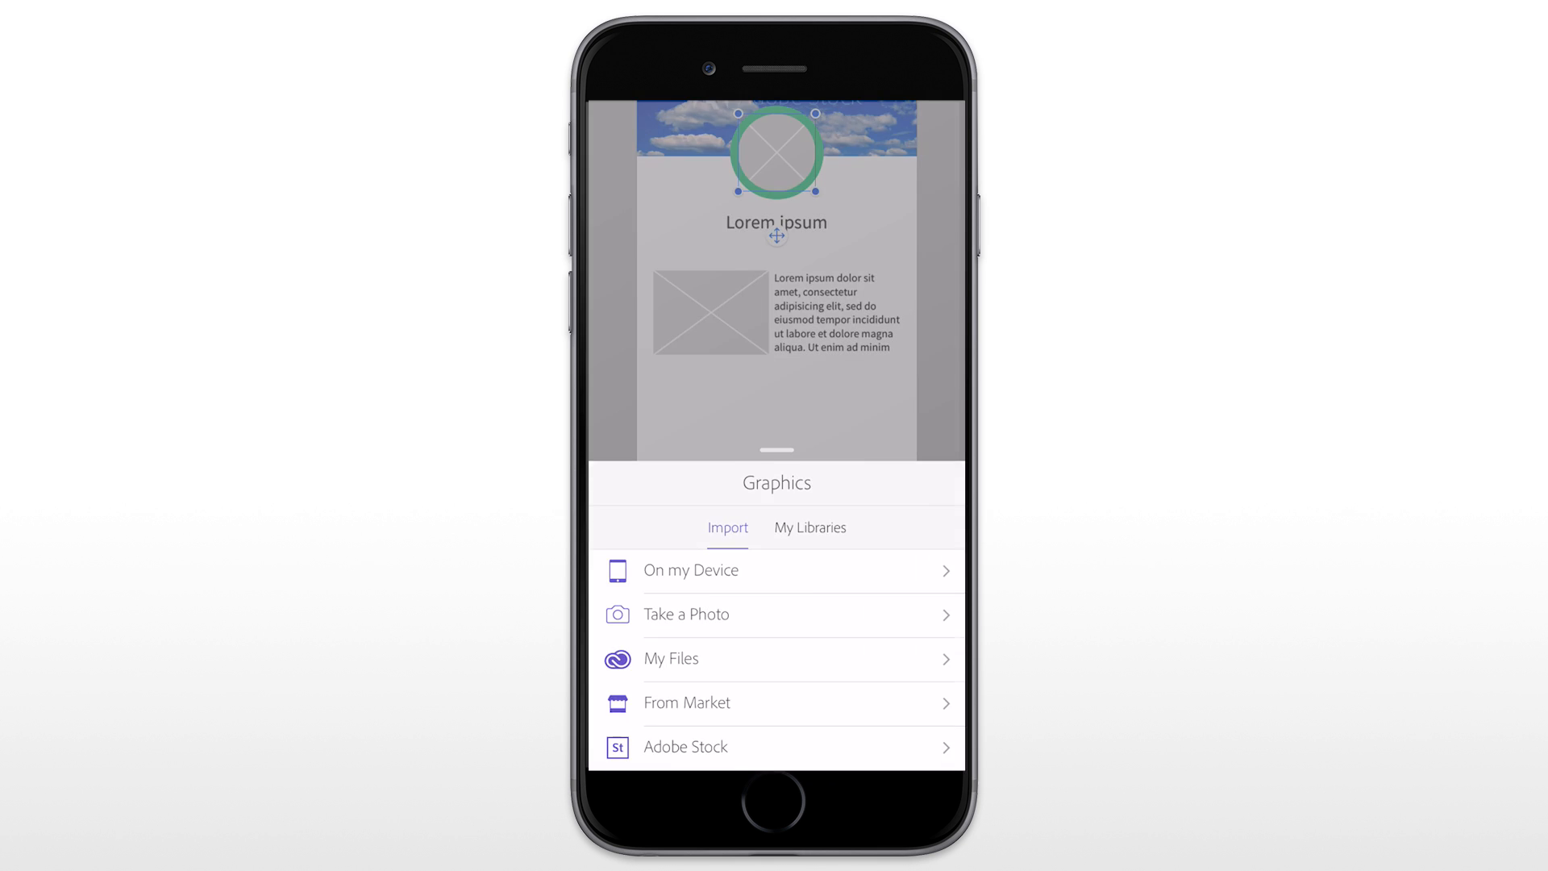
# Fill the remaining placeholders from Adobe Stock and send the finished composition to Photoshop.
pyautogui.click(683, 747)
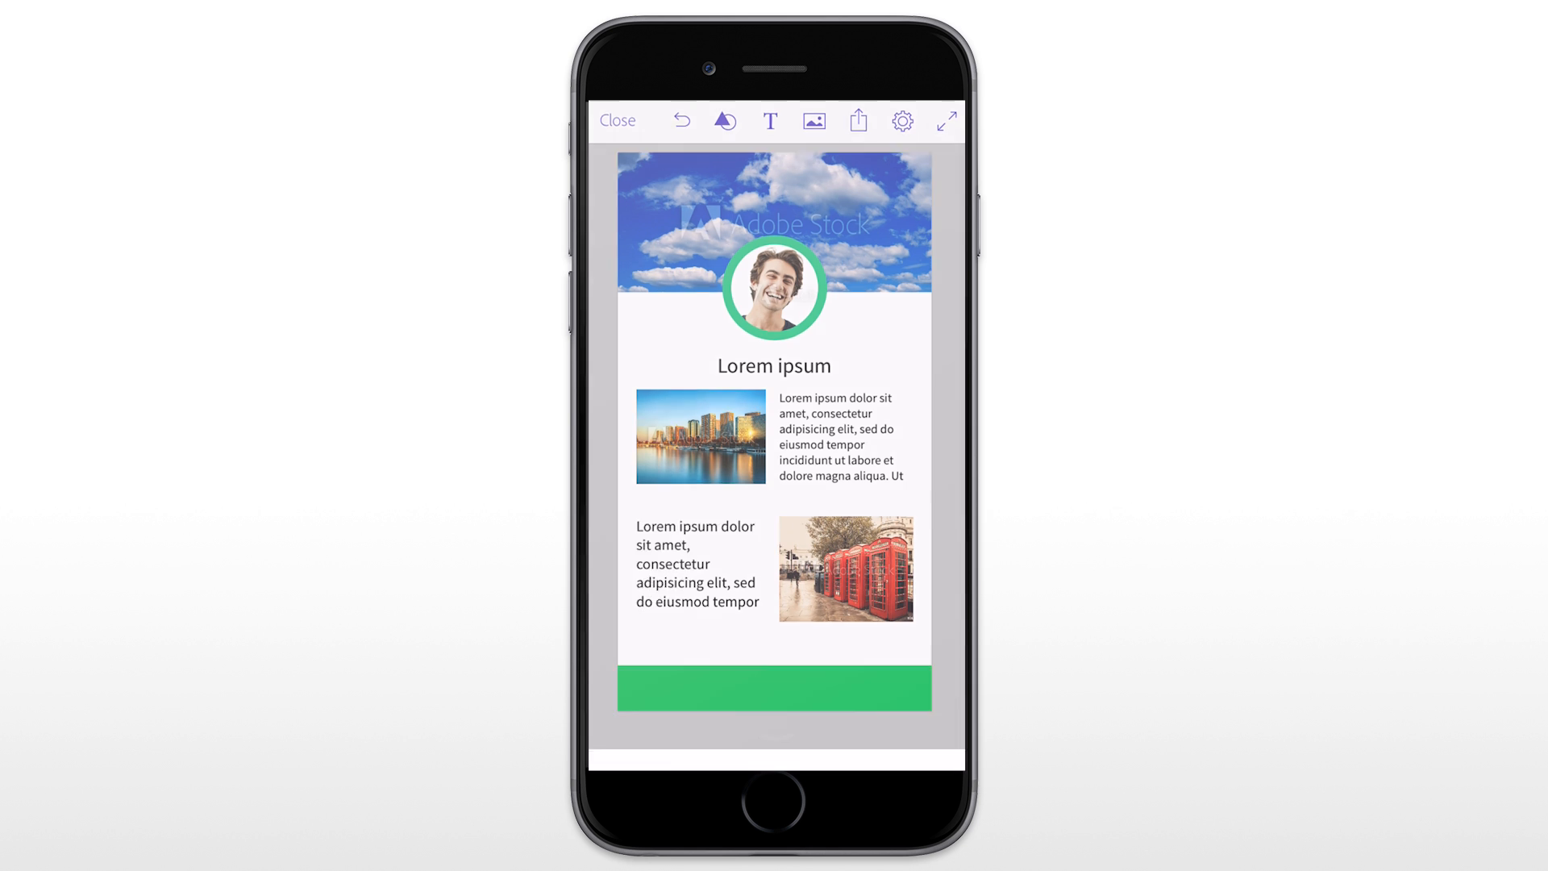
pyautogui.click(856, 121)
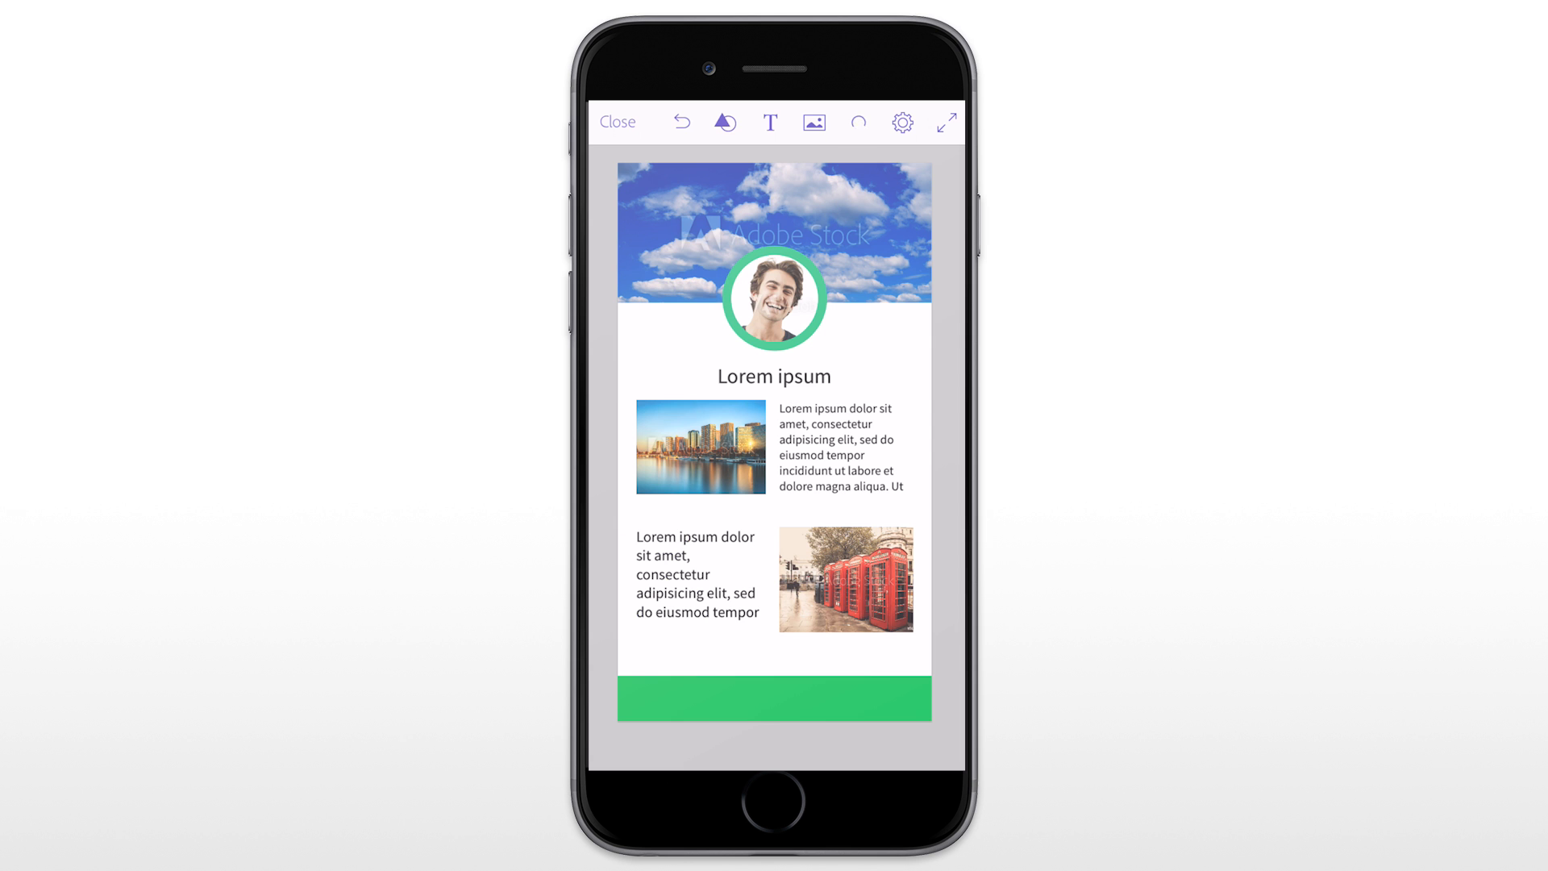
pyautogui.click(857, 121)
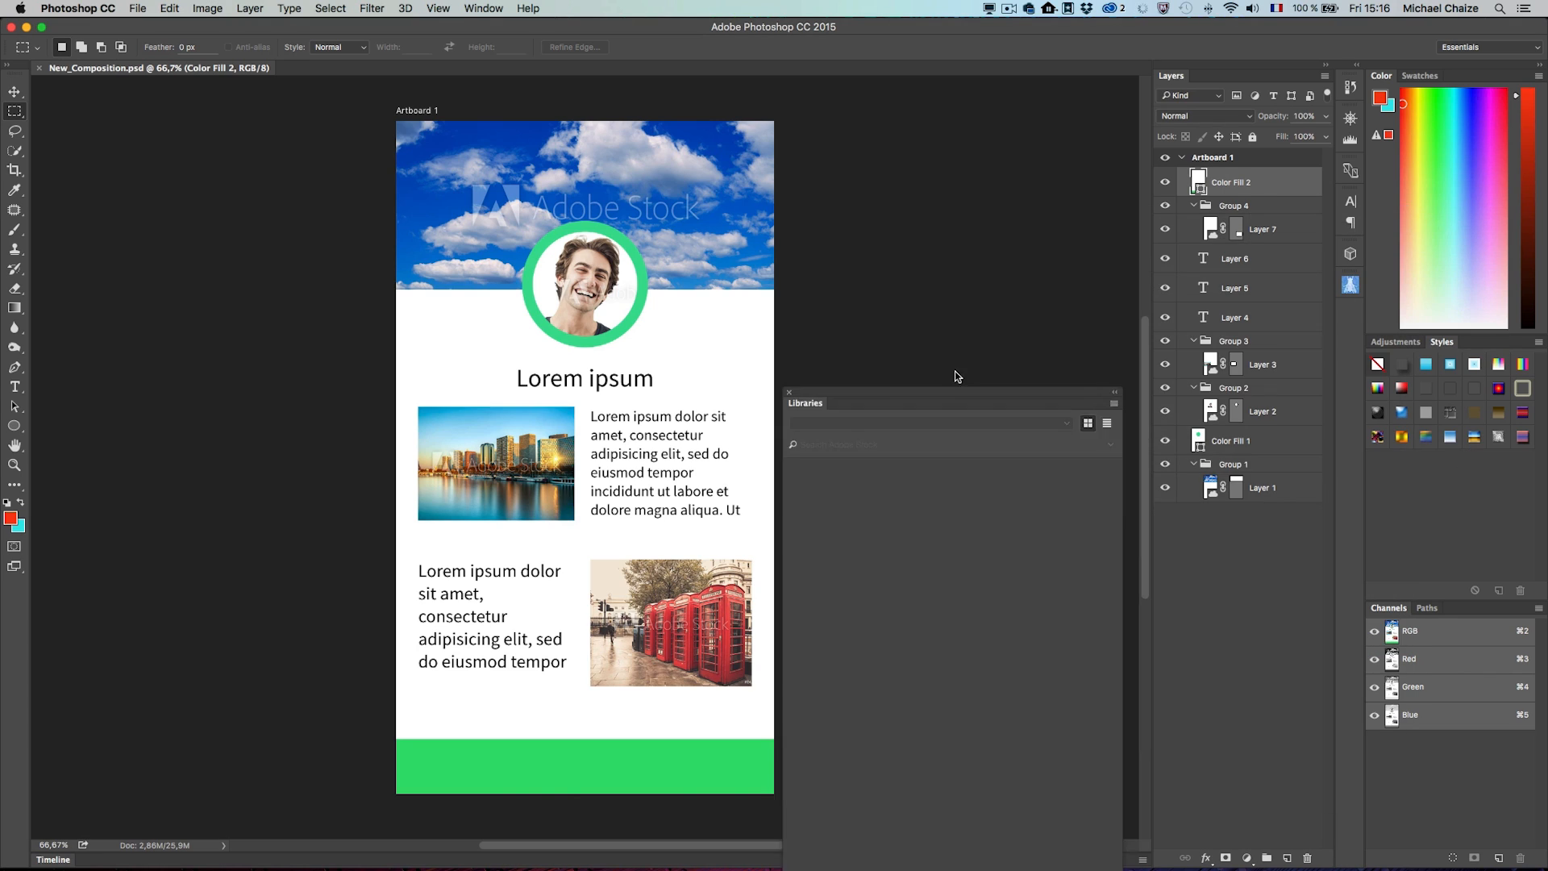
# Switch the Libraries panel to the Prototype App library to show its themes and graphics.
pyautogui.click(1066, 149)
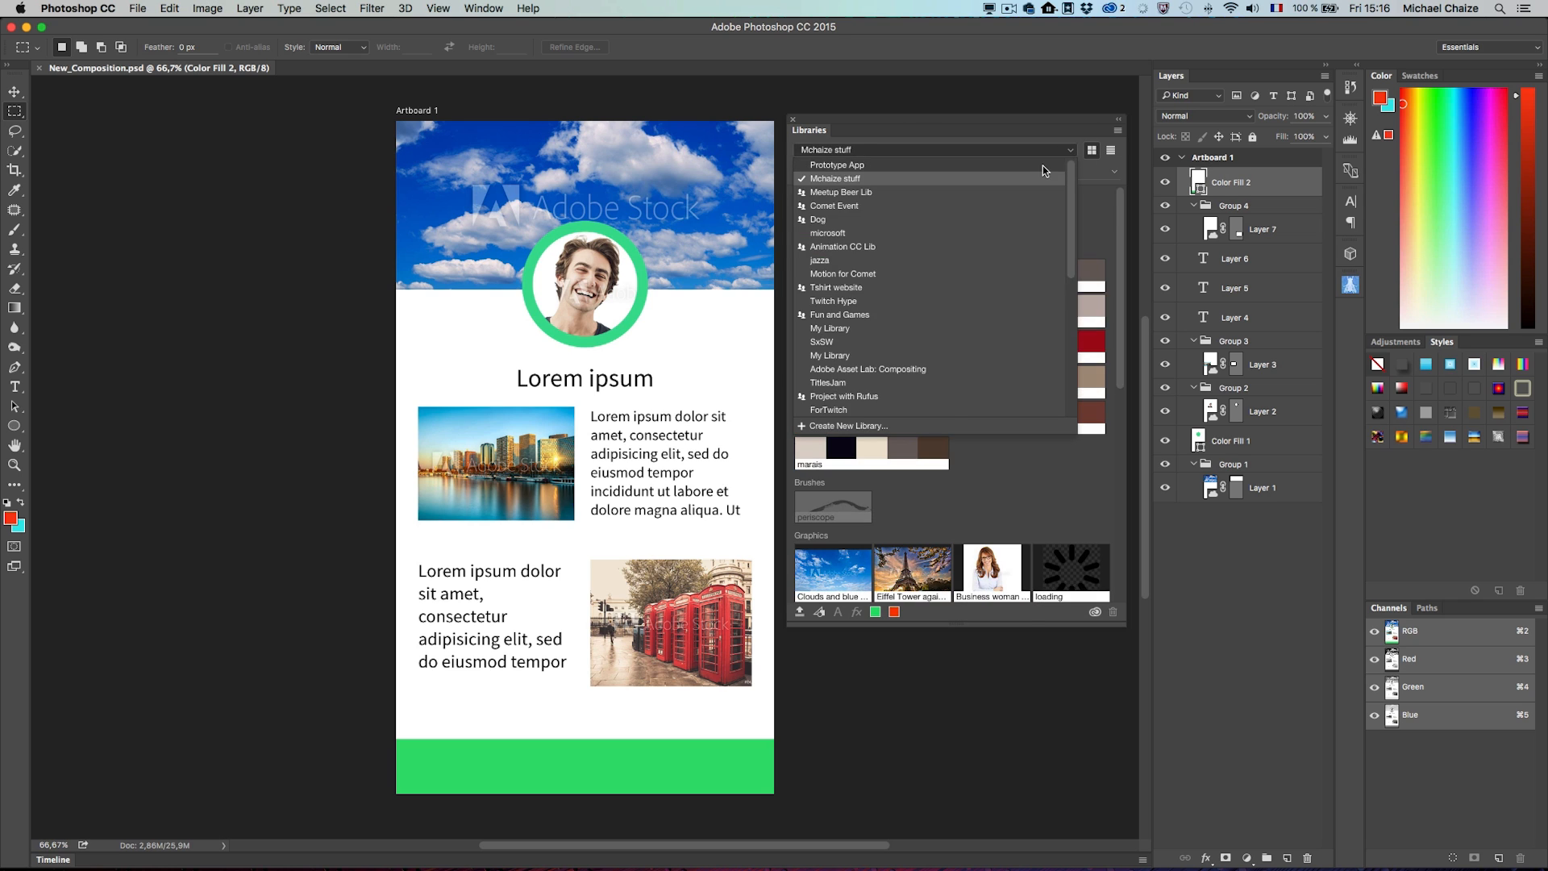
pyautogui.click(837, 164)
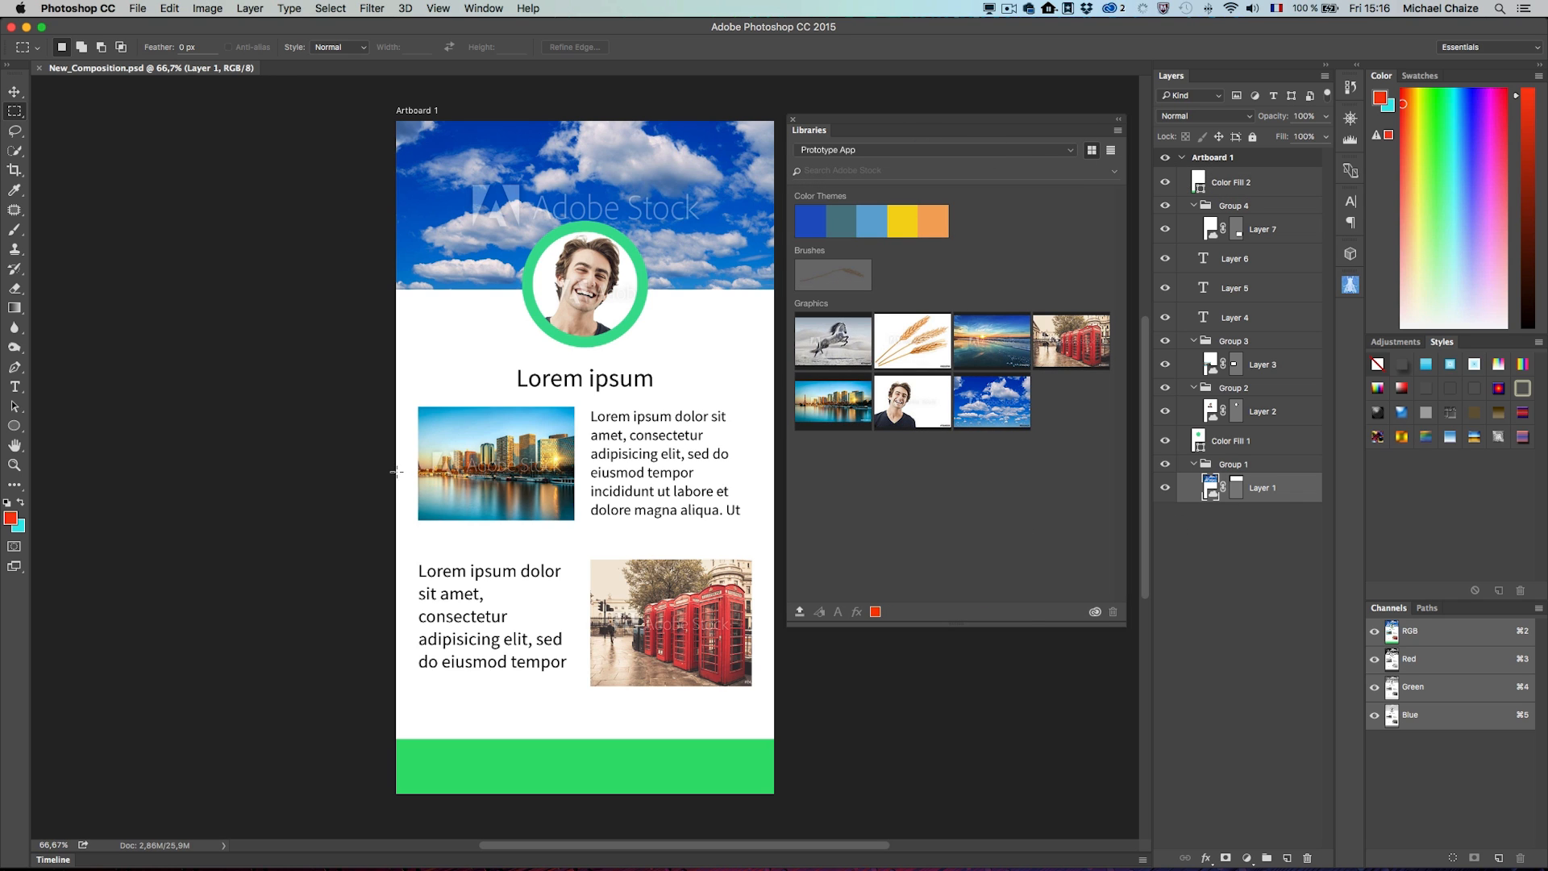
pyautogui.moveTo(312, 400)
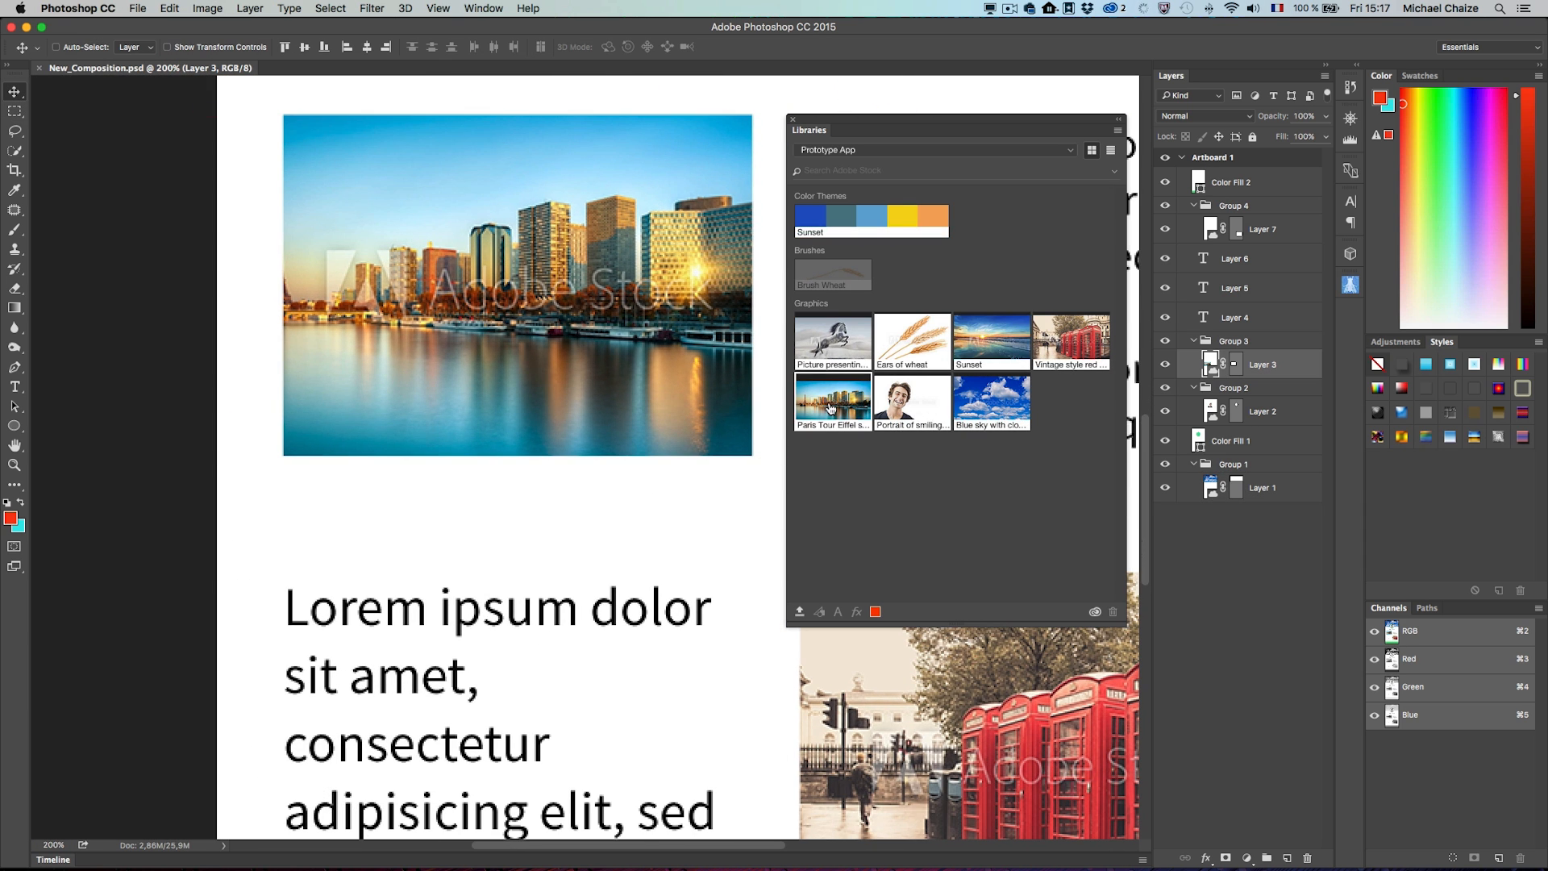
# License the Paris skyline stock graphic via Buy Image and confirm the purchase.
pyautogui.rightClick(832, 400)
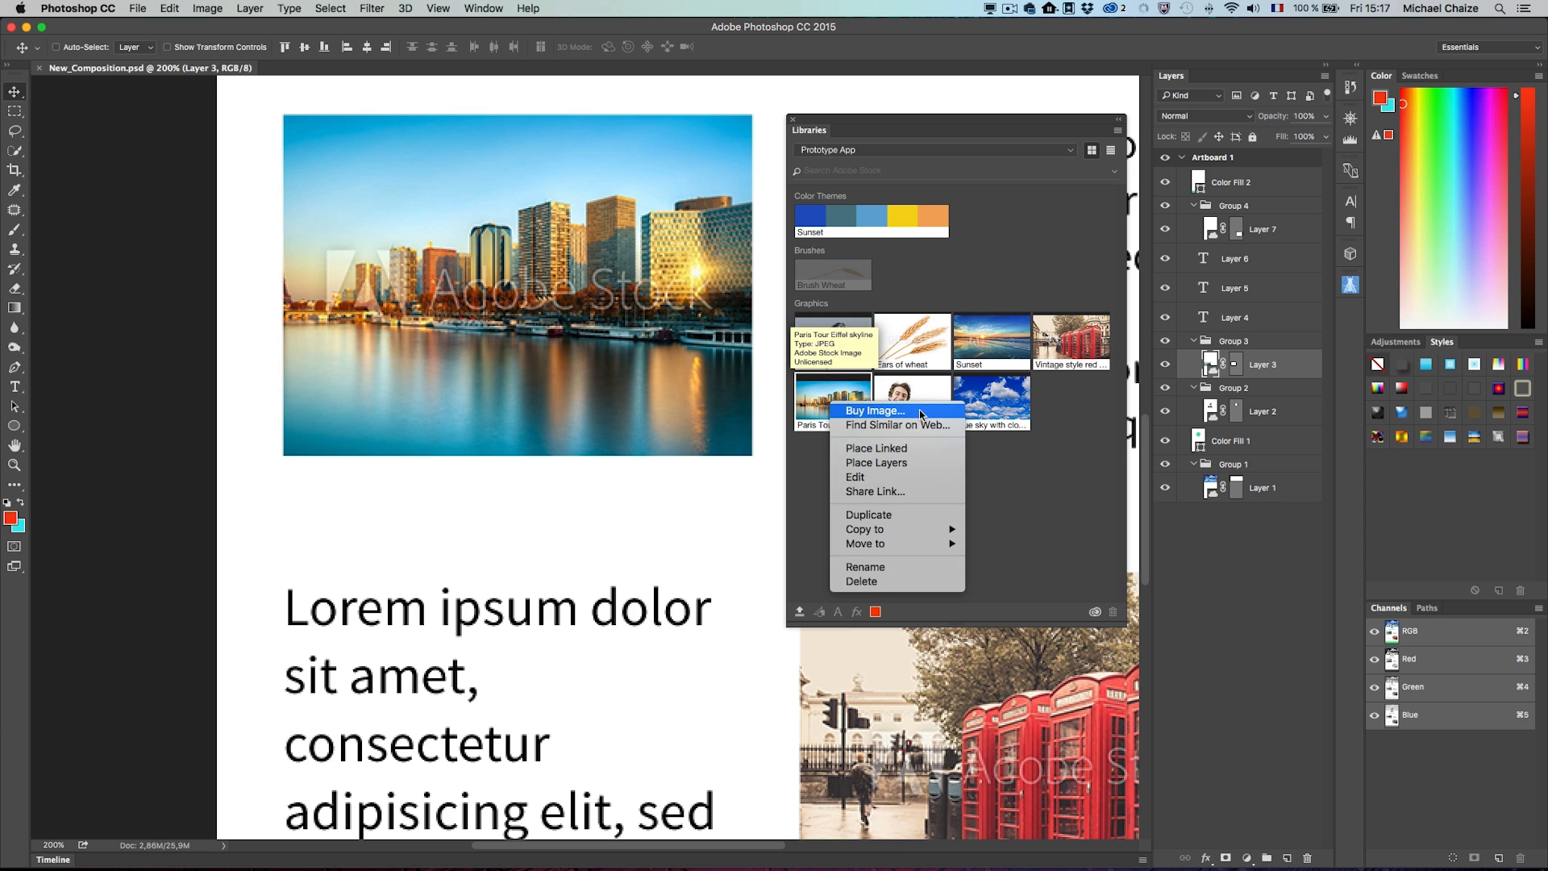
pyautogui.click(873, 411)
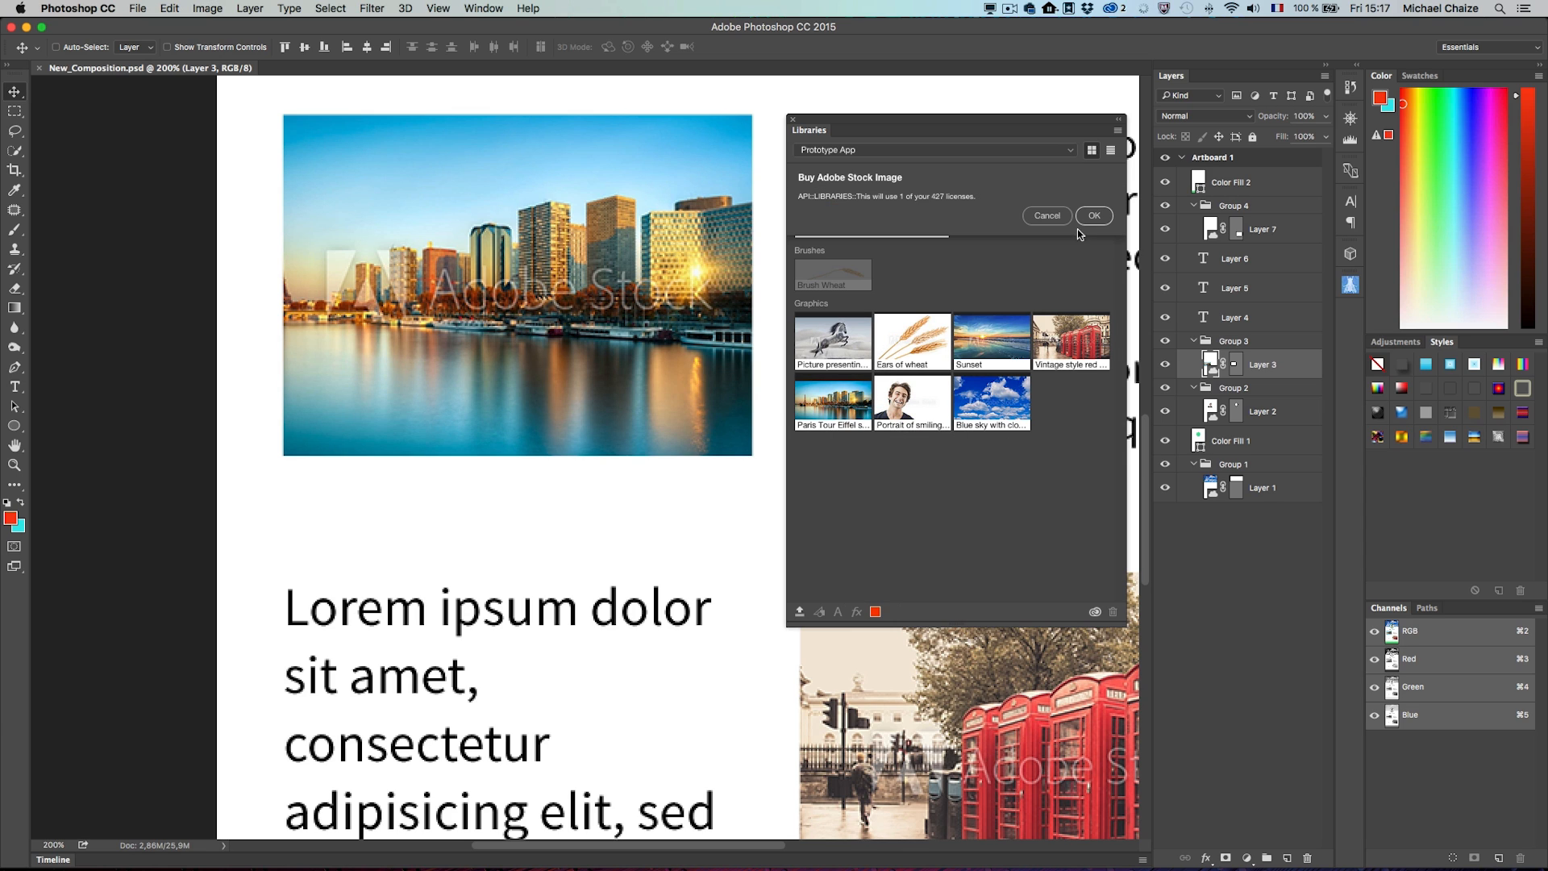
pyautogui.click(1091, 215)
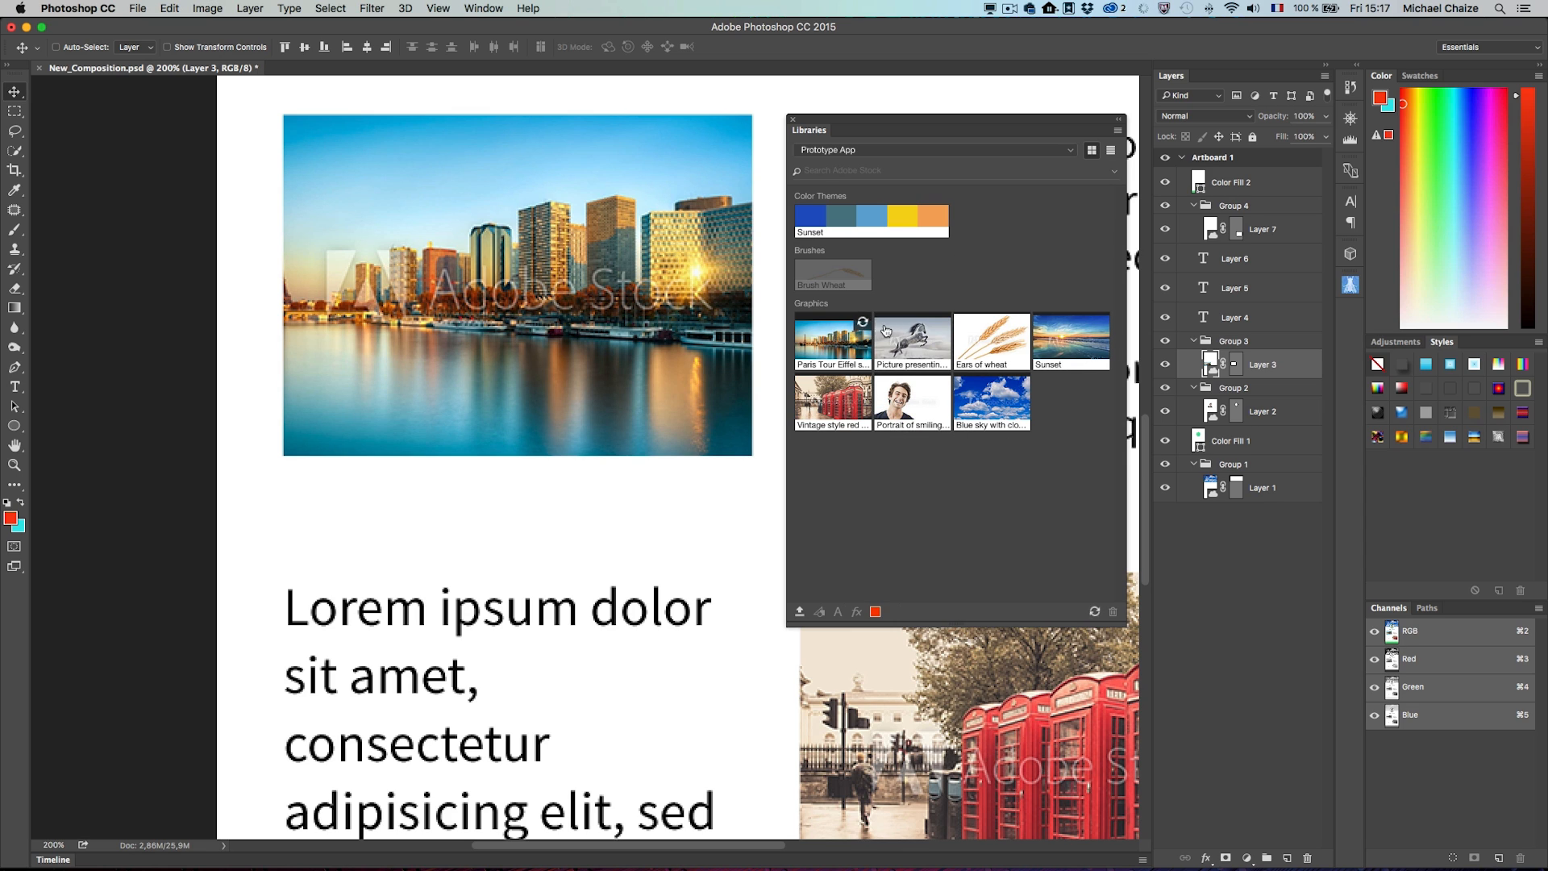
pyautogui.moveTo(832, 340)
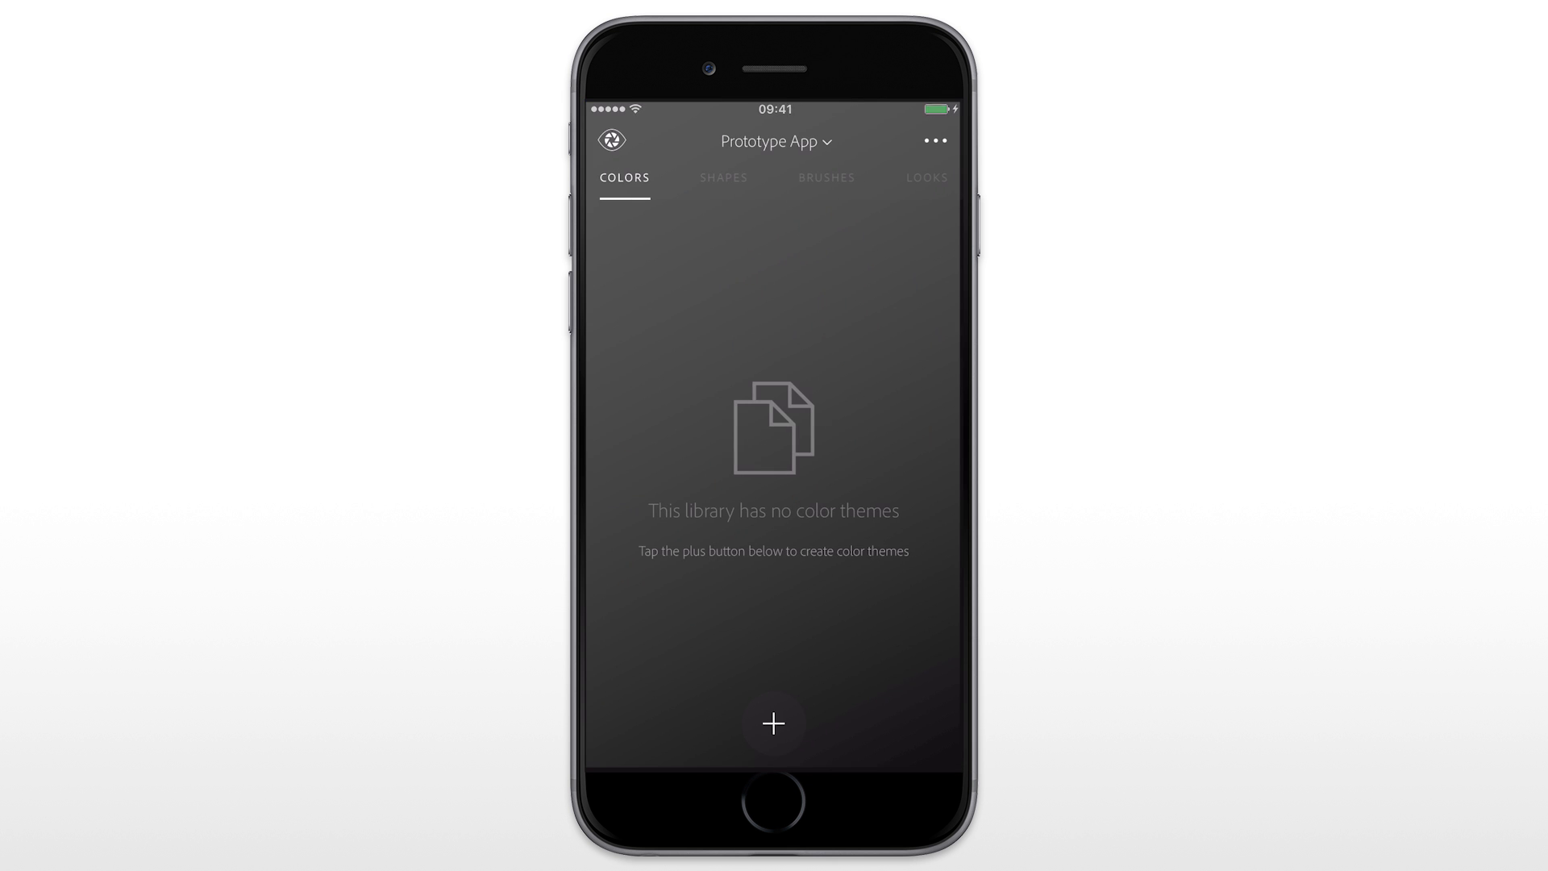
# Start adding an asset and search Adobe Stock for 'sunset' images.
pyautogui.click(773, 725)
pyautogui.write('sunse')
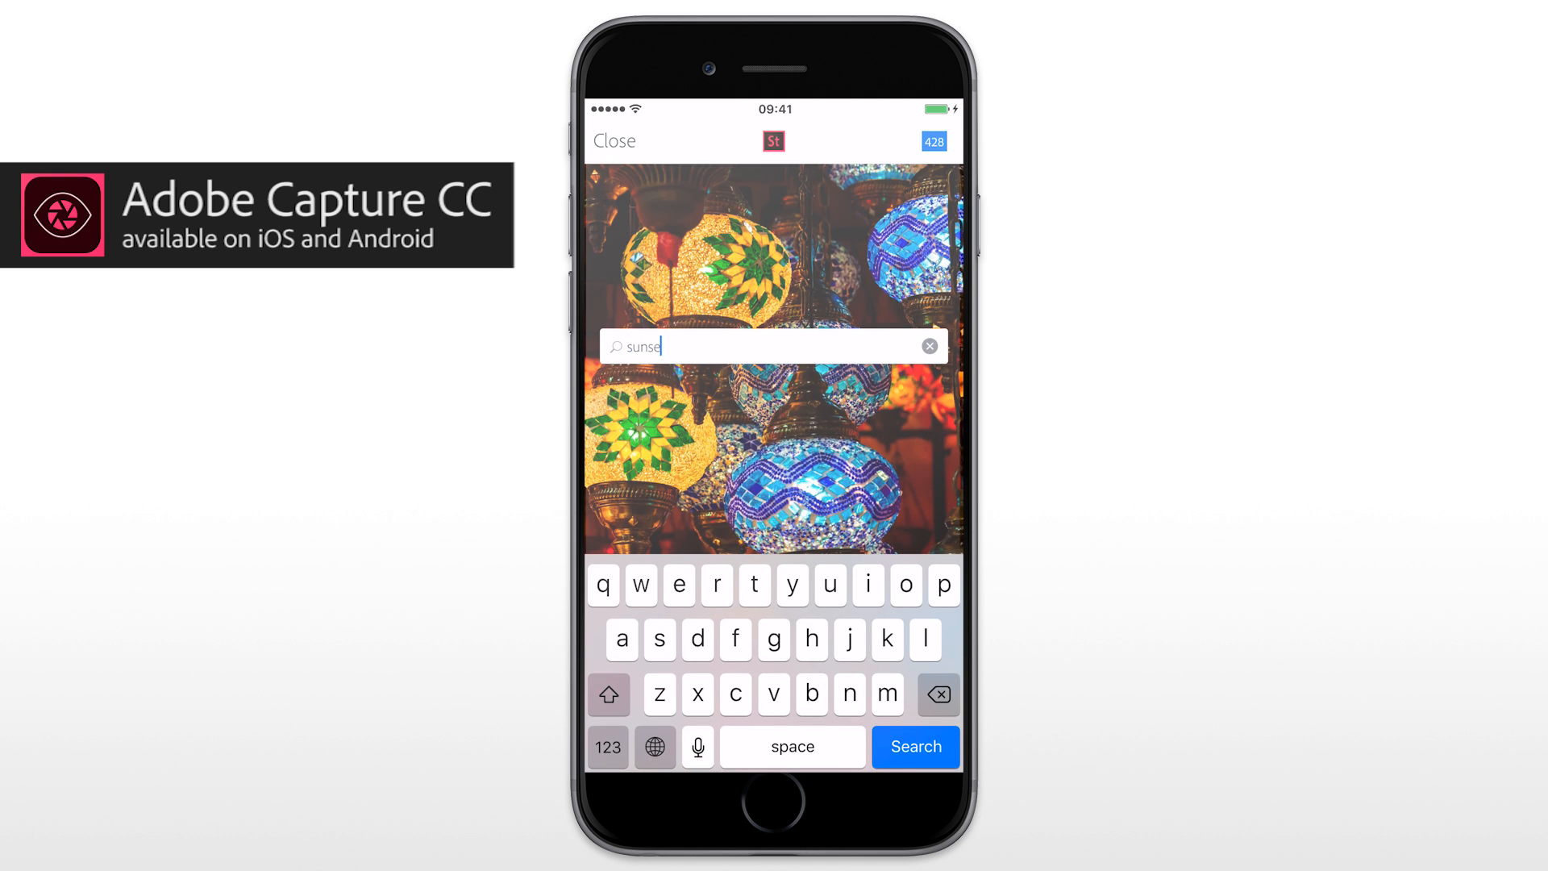
pyautogui.click(912, 745)
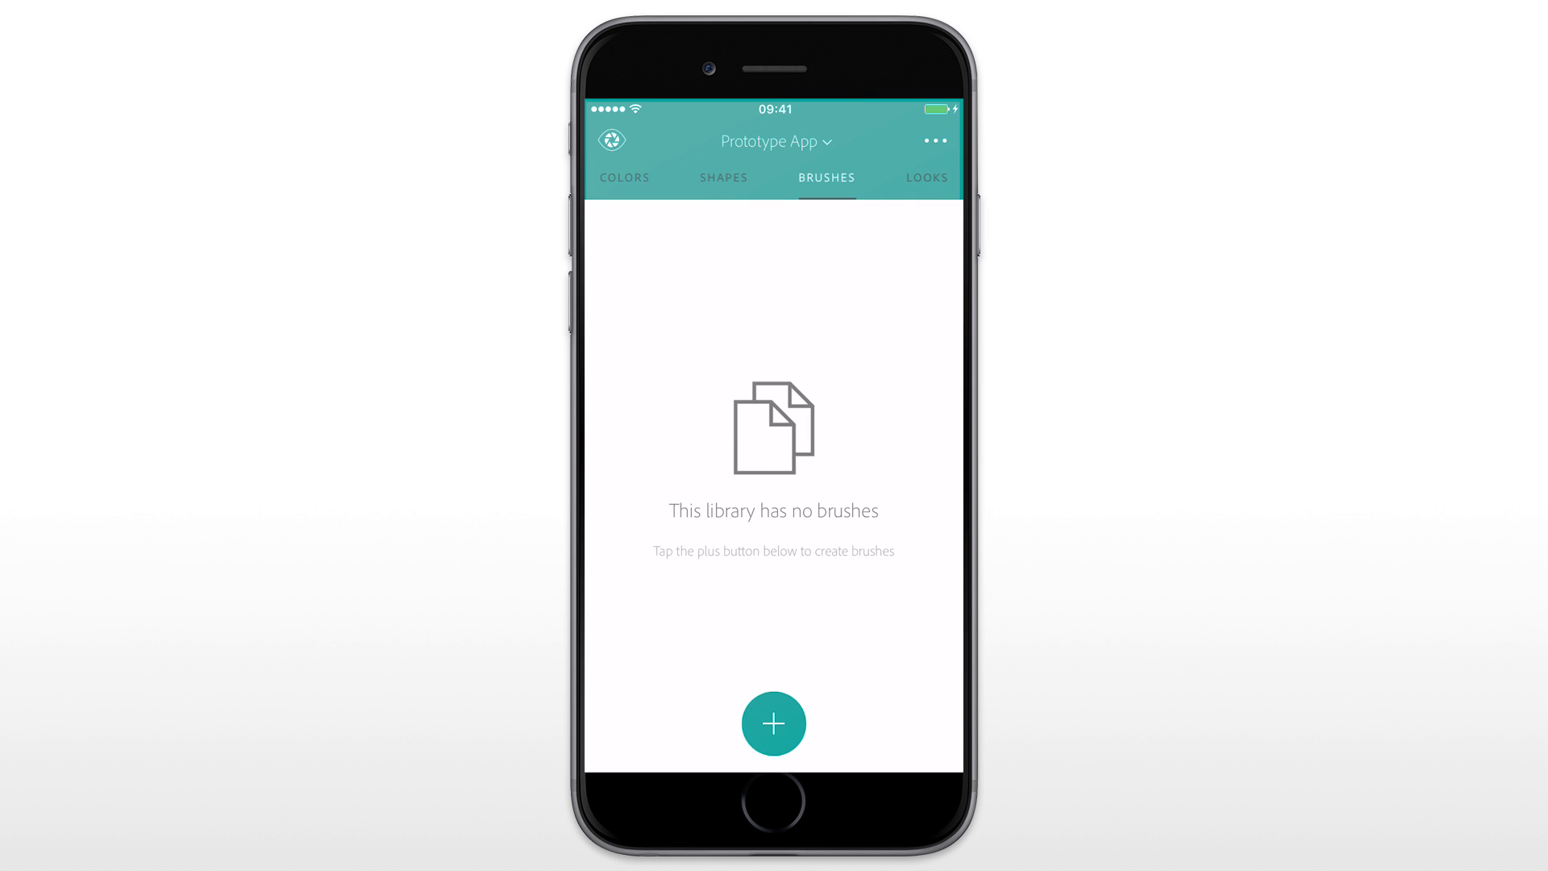
# Create a new brush from a stock 'wheat white background' image and capture it for cropping.
pyautogui.click(772, 723)
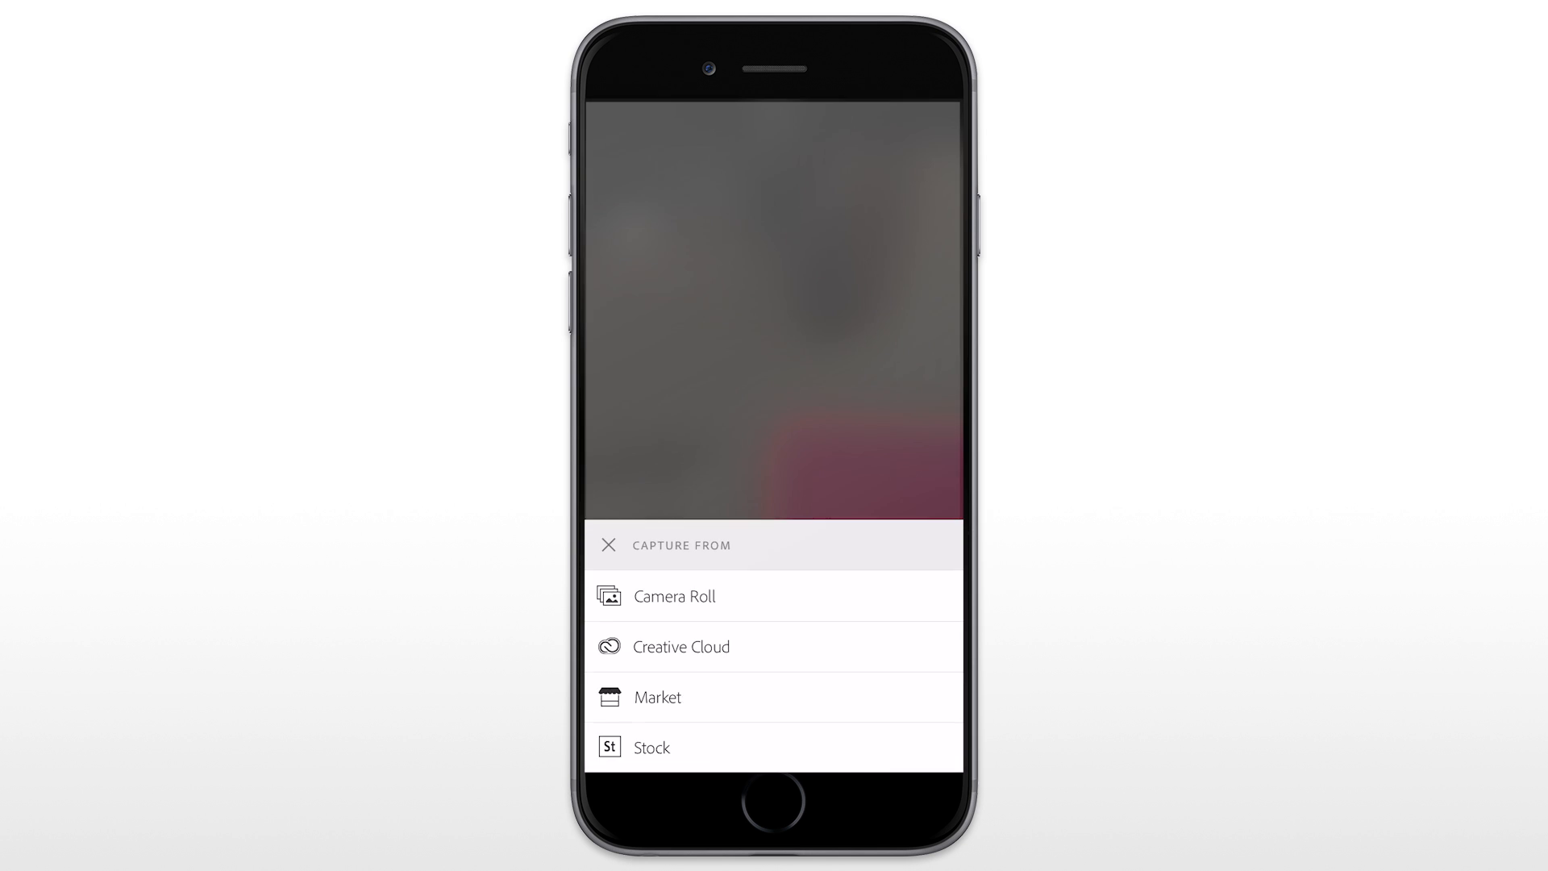
pyautogui.click(650, 747)
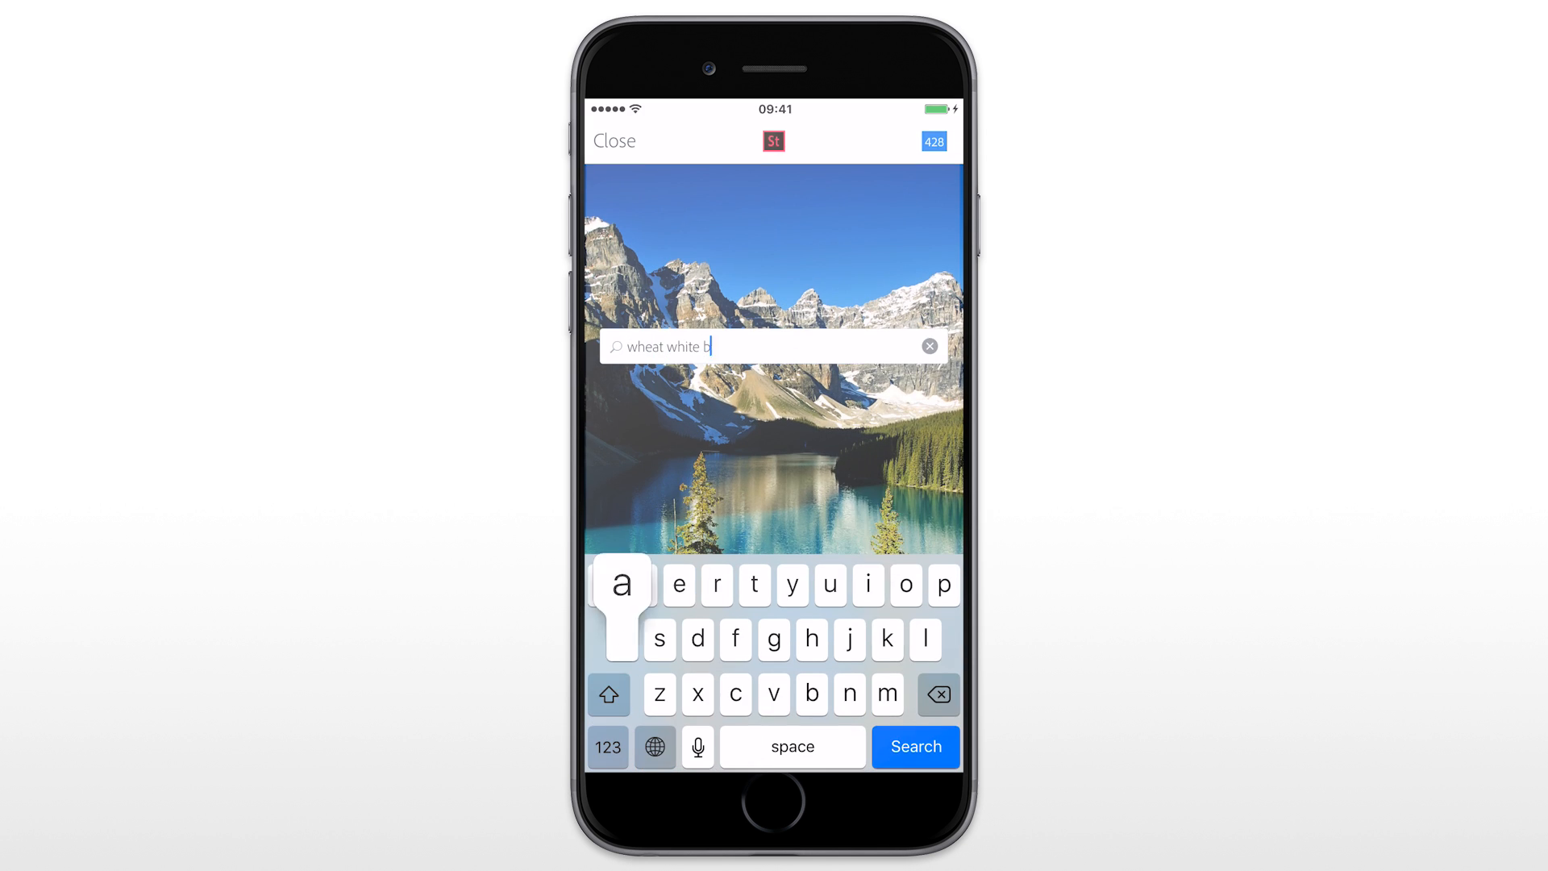
pyautogui.click(912, 746)
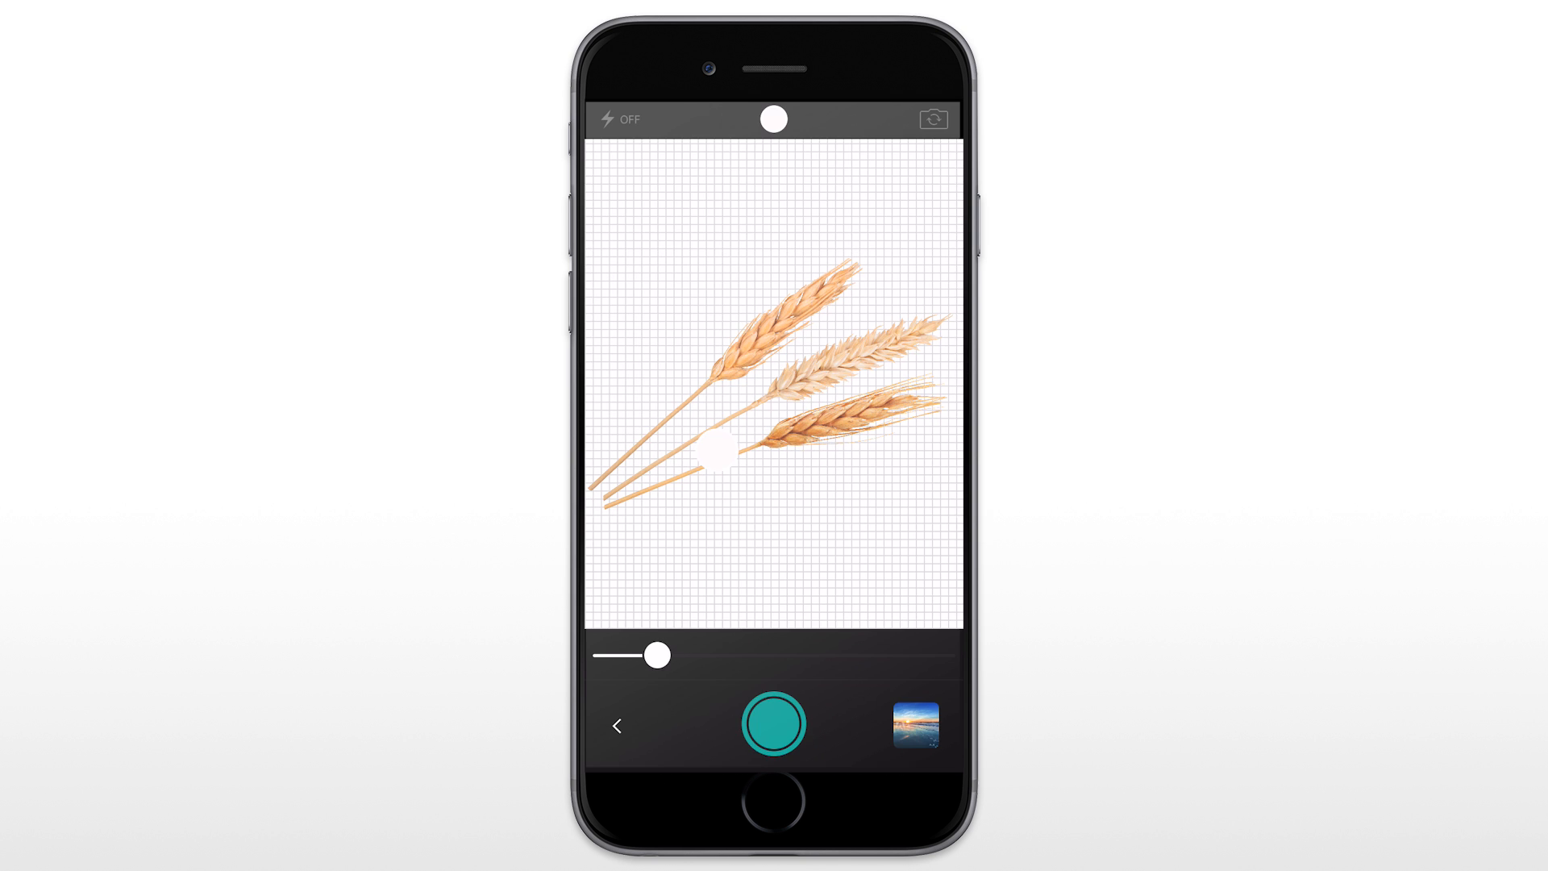
pyautogui.click(773, 723)
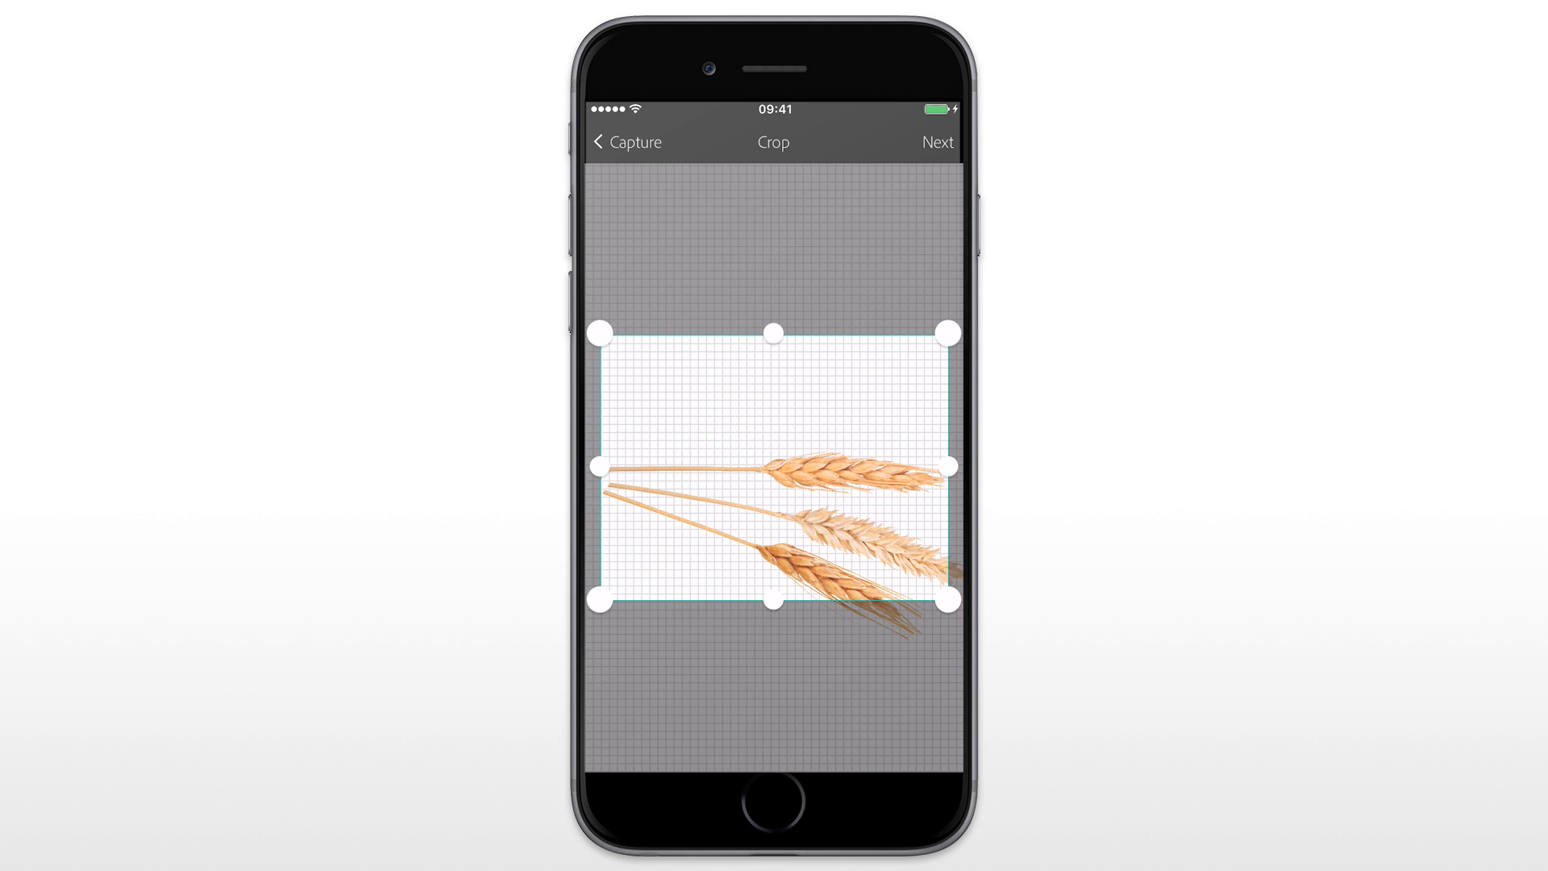